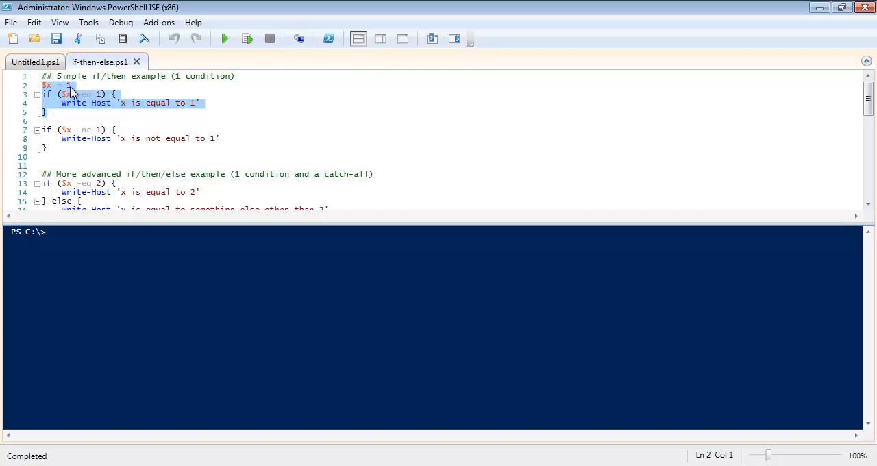
pyautogui.moveTo(102, 102)
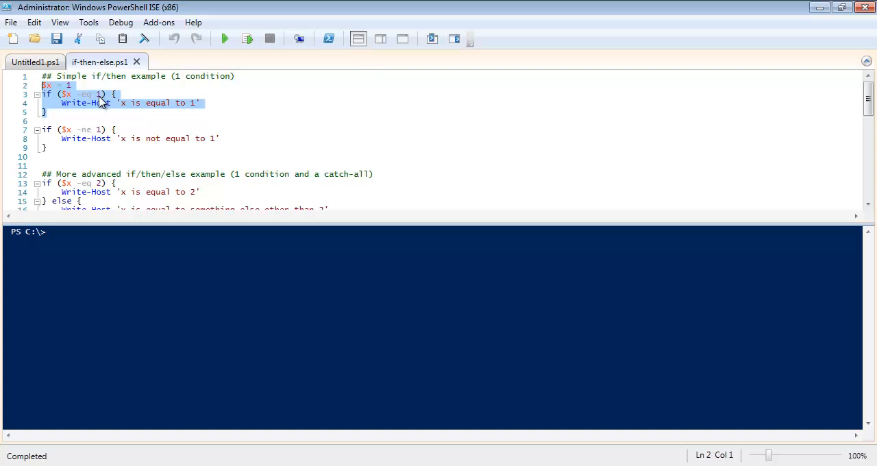
# - Run the simple if block with $x = 1, printing 'x is equal to 1'
pyautogui.click(247, 38)
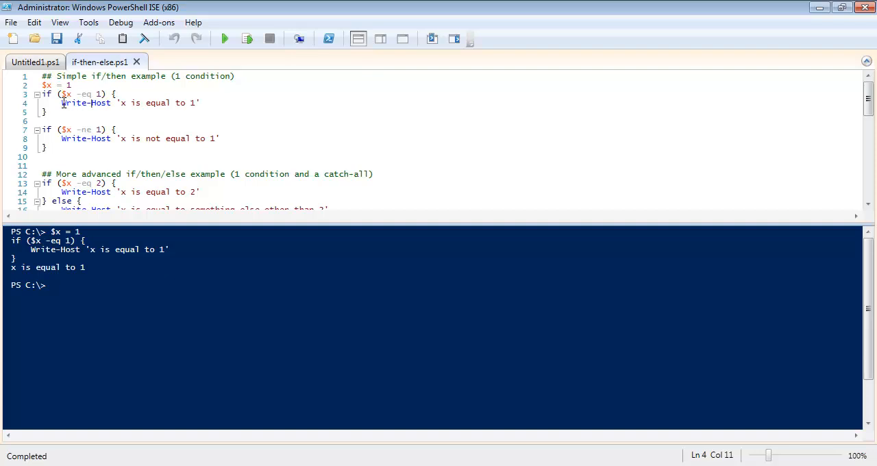
pyautogui.moveTo(62, 103); pyautogui.dragTo(199, 103)
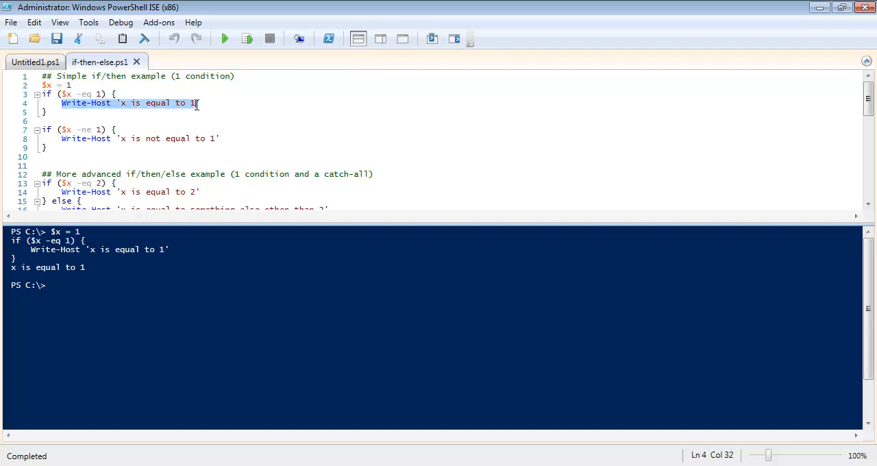
pyautogui.click(51, 94)
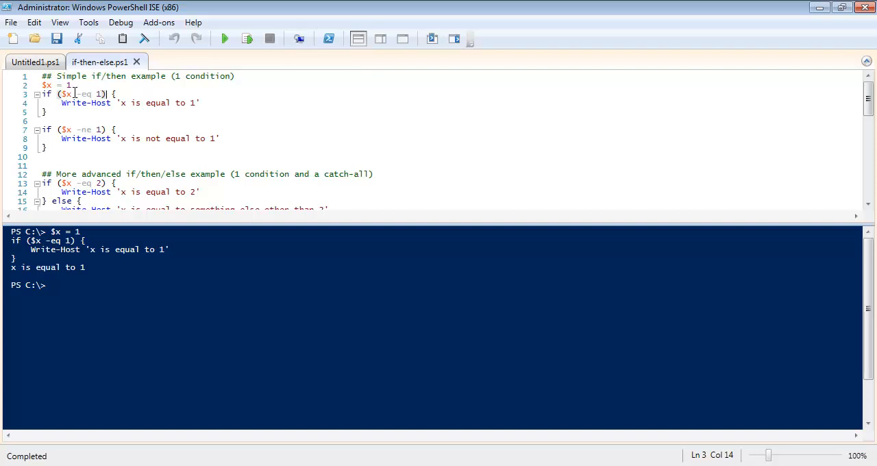
pyautogui.moveTo(82, 93)
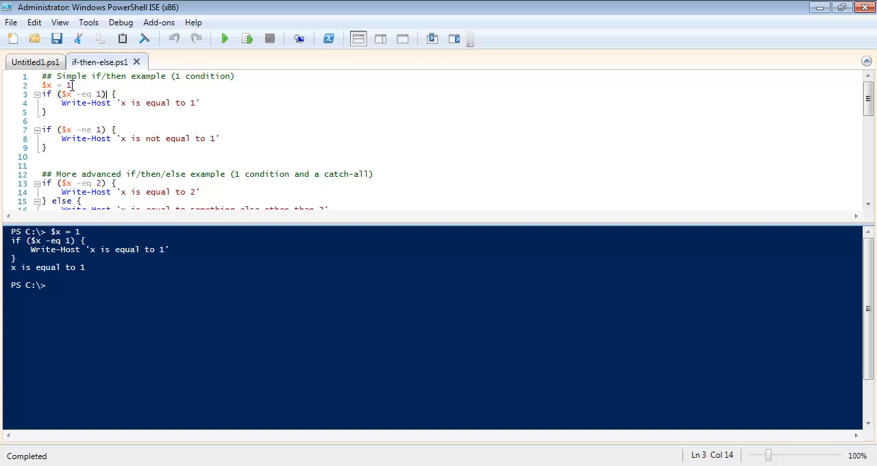
pyautogui.moveTo(50, 103)
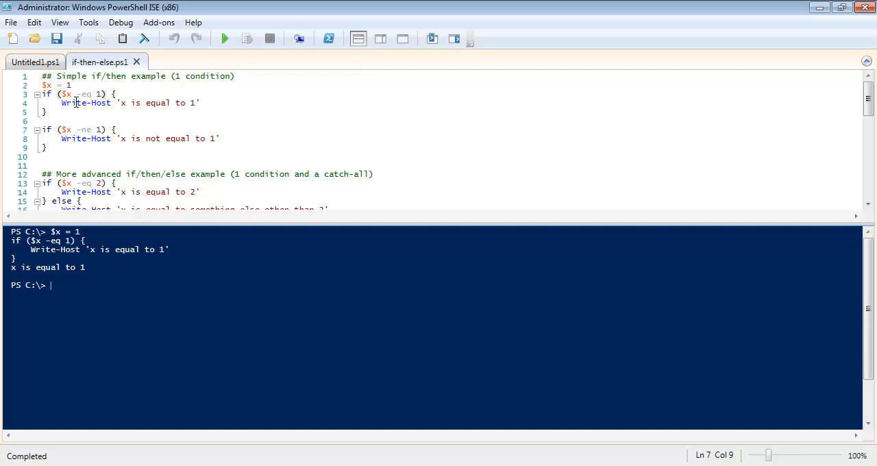
# - Change $x from 1 to 10 and rerun the first if block, which prints nothing
pyautogui.click(70, 85)
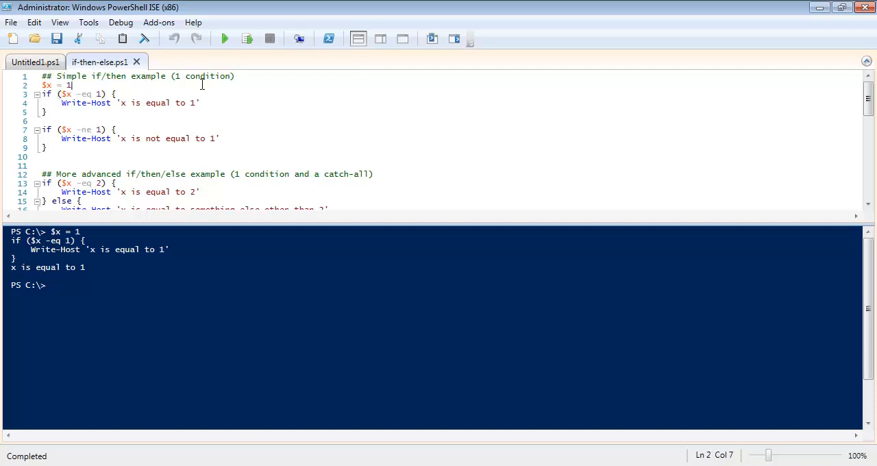
pyautogui.write('0')
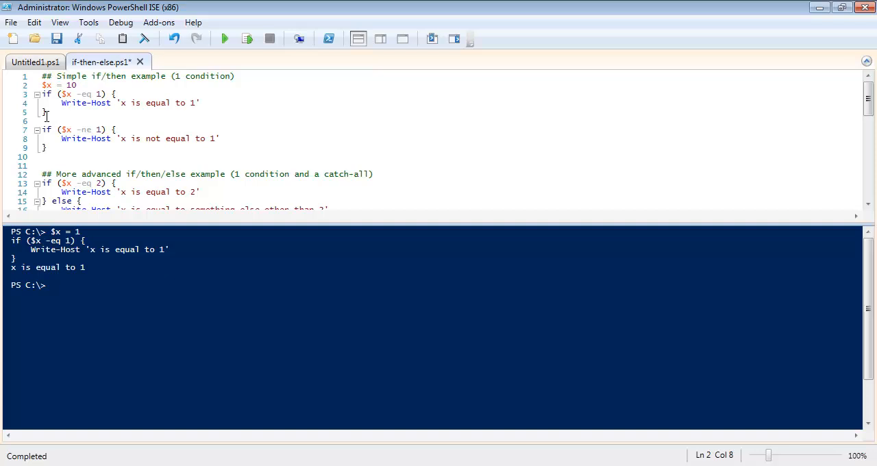
pyautogui.moveTo(44, 84); pyautogui.dragTo(45, 111)
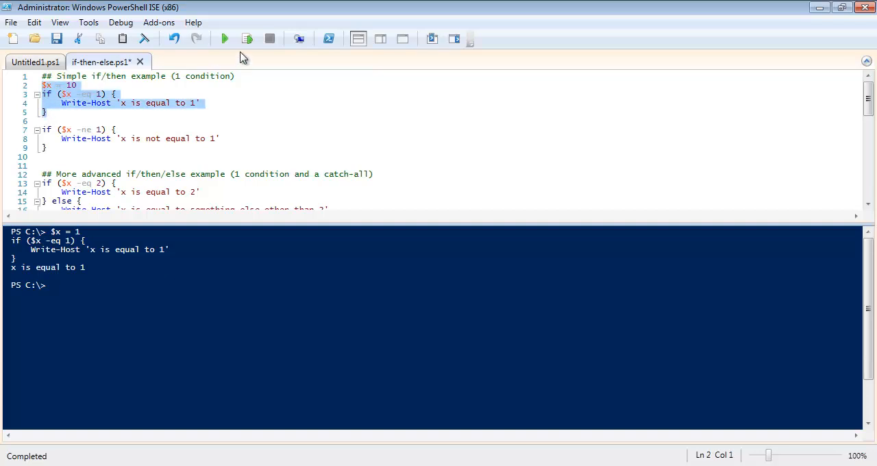
pyautogui.click(247, 38)
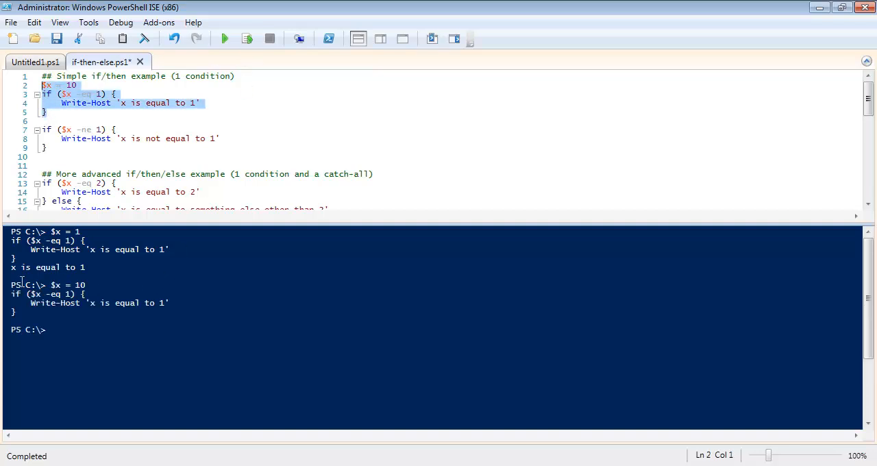
pyautogui.moveTo(85, 117)
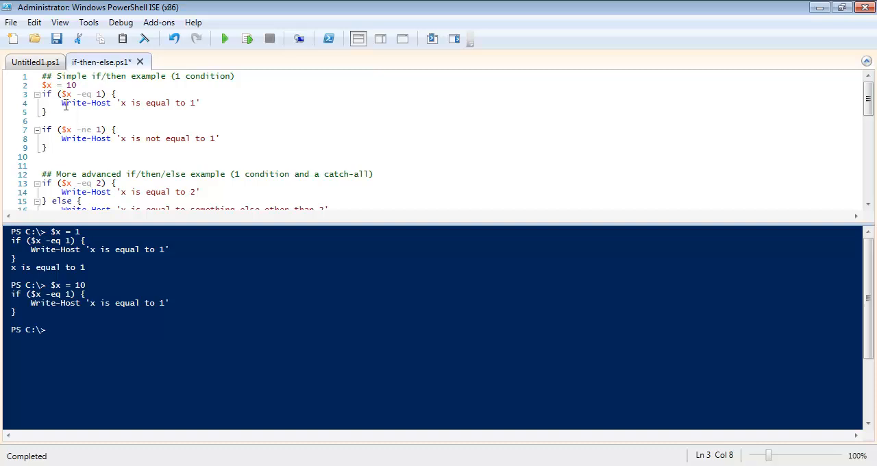
# - Run the -ne if block, printing 'x is not equal to 1'
pyautogui.moveTo(63, 103); pyautogui.dragTo(195, 103)
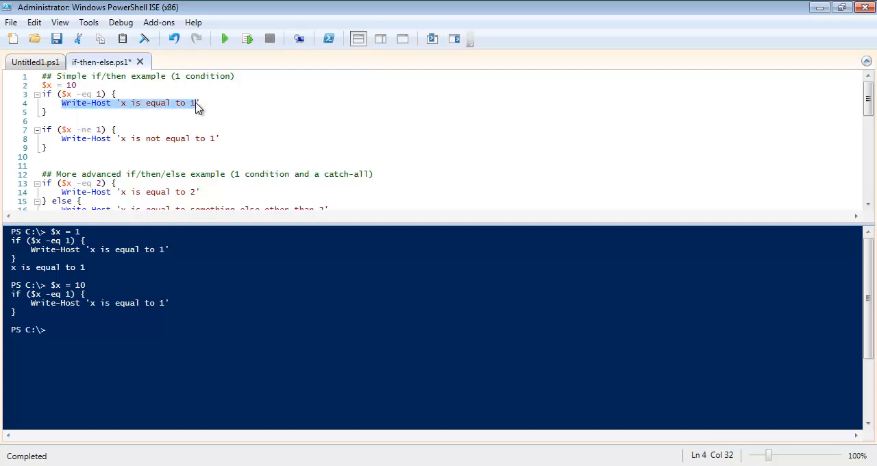
pyautogui.click(85, 103)
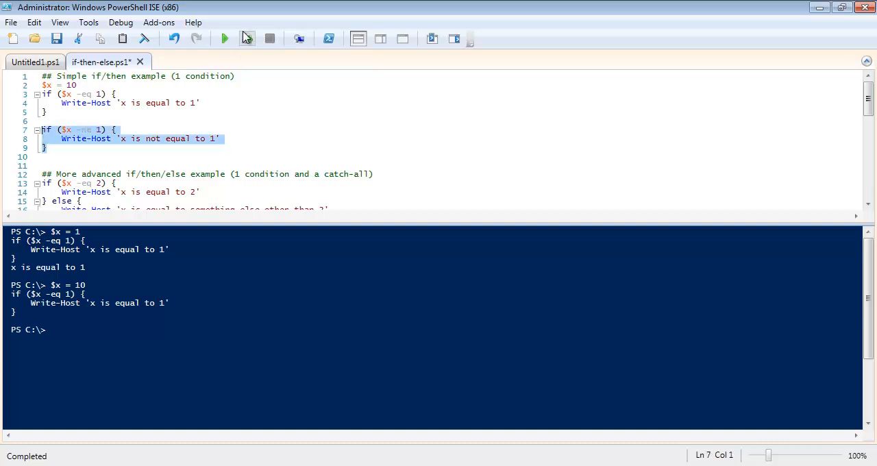
pyautogui.click(246, 38)
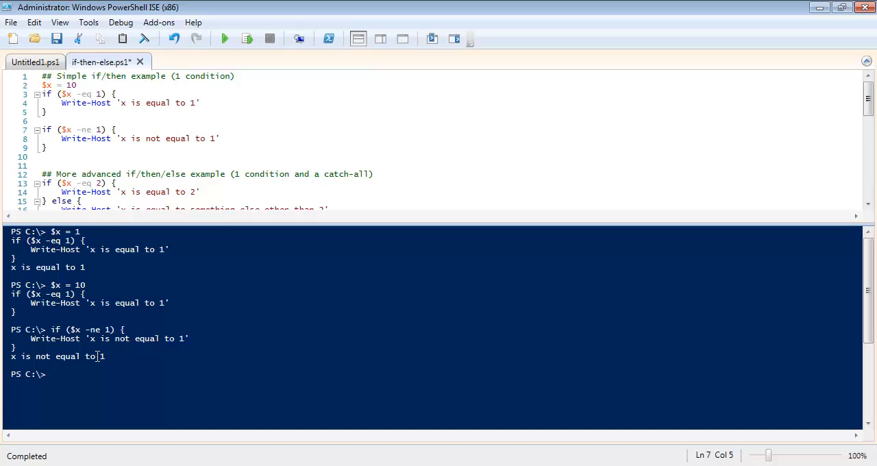
# - Run the if/else block, printing 'x is equal to something else other than 2', then clear the console
pyautogui.scroll(-3)
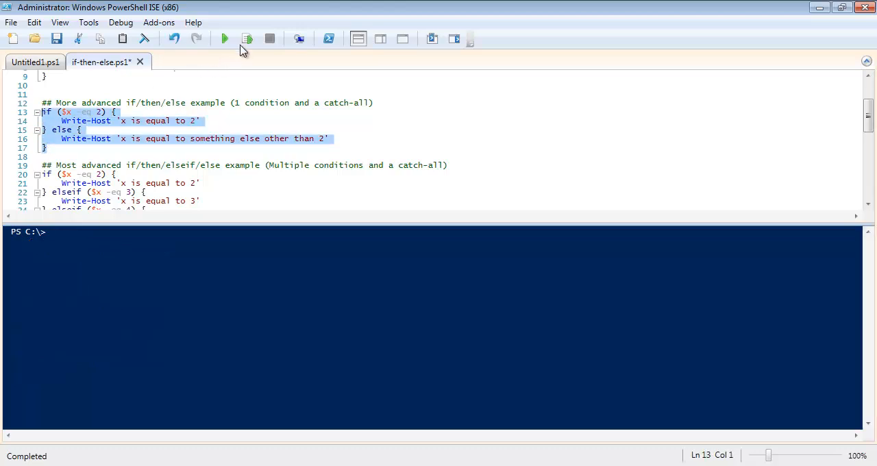
pyautogui.click(246, 39)
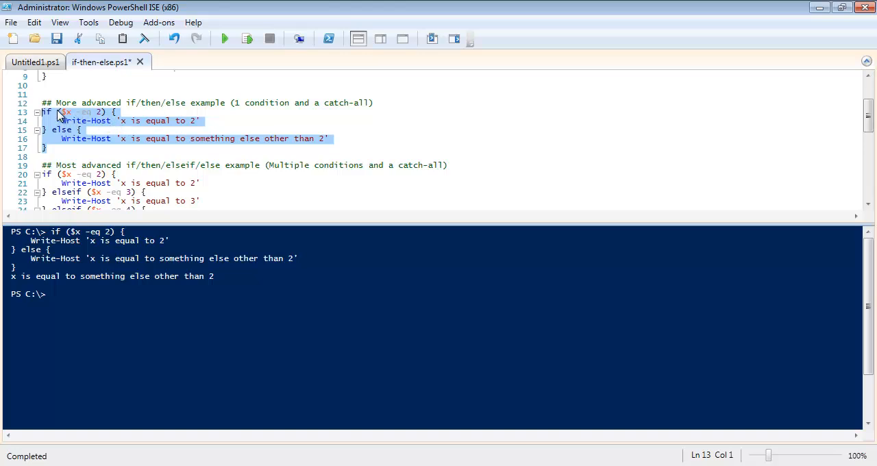
pyautogui.moveTo(66, 114)
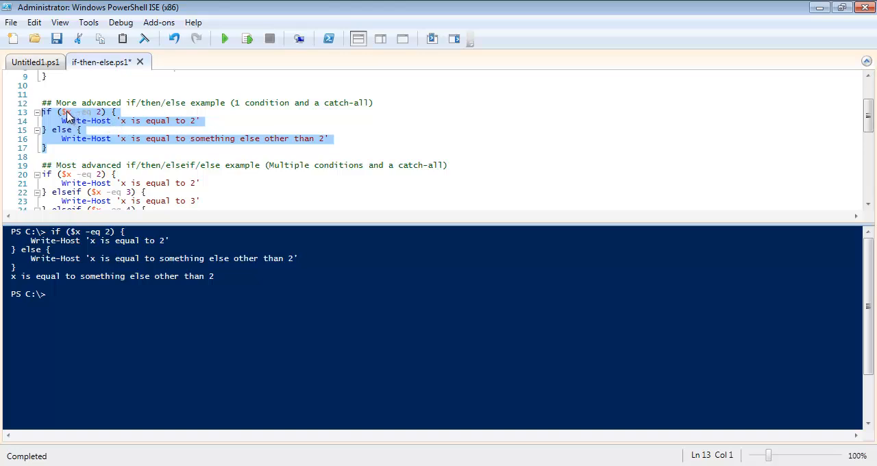
pyautogui.click(68, 112)
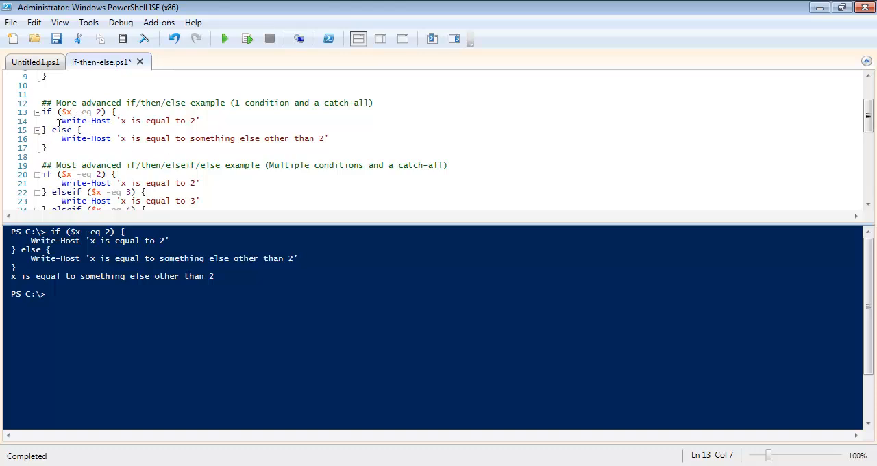
pyautogui.moveTo(63, 129)
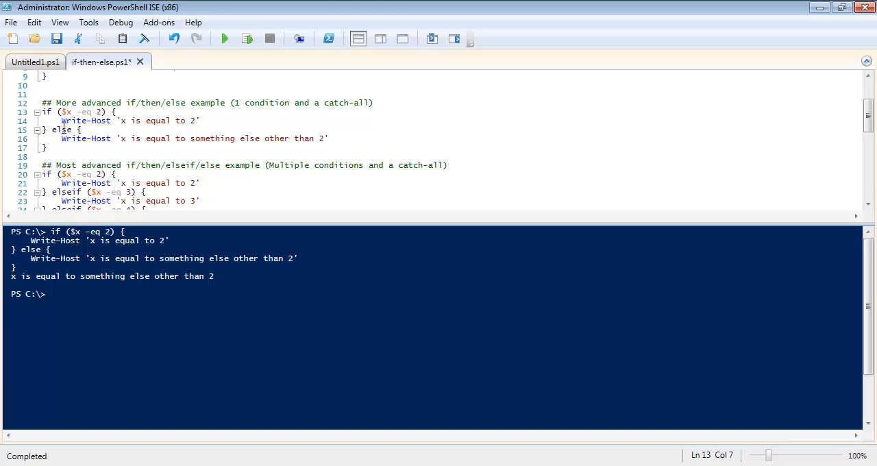
pyautogui.click(62, 139)
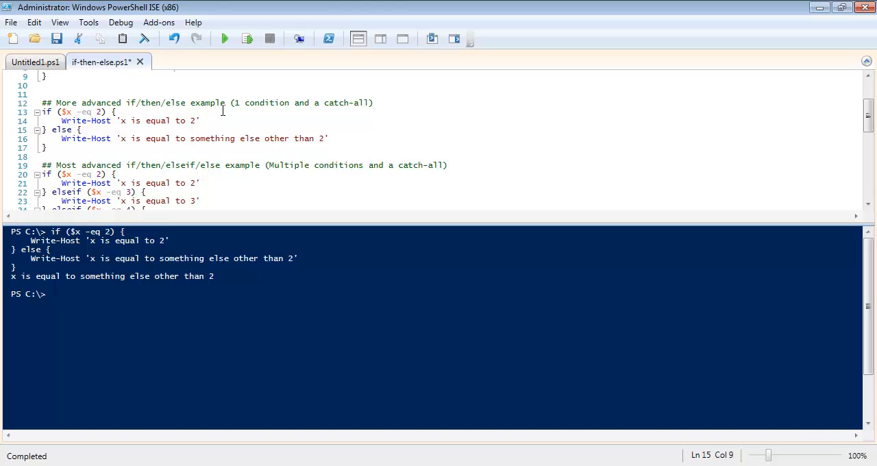
pyautogui.moveTo(334, 103)
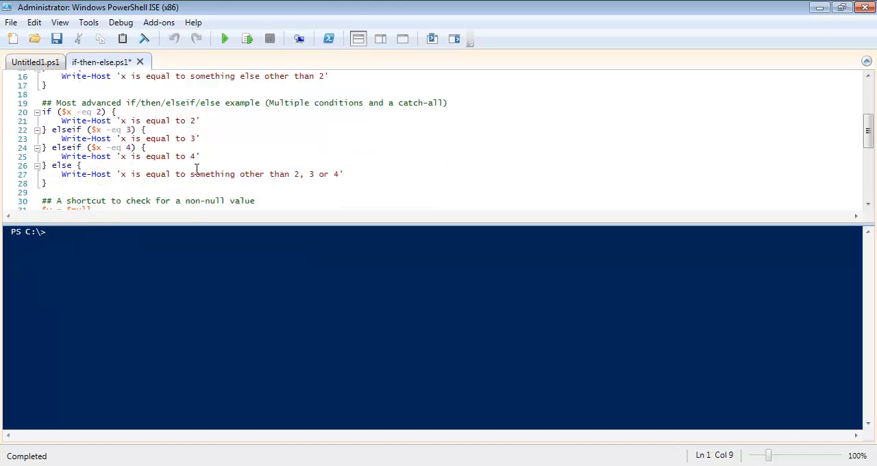
# - Run the lines 20–28 if/elseif/else block, printing 'x is equal to something other than 2, 3 or 4'
pyautogui.moveTo(41, 111); pyautogui.dragTo(343, 174)
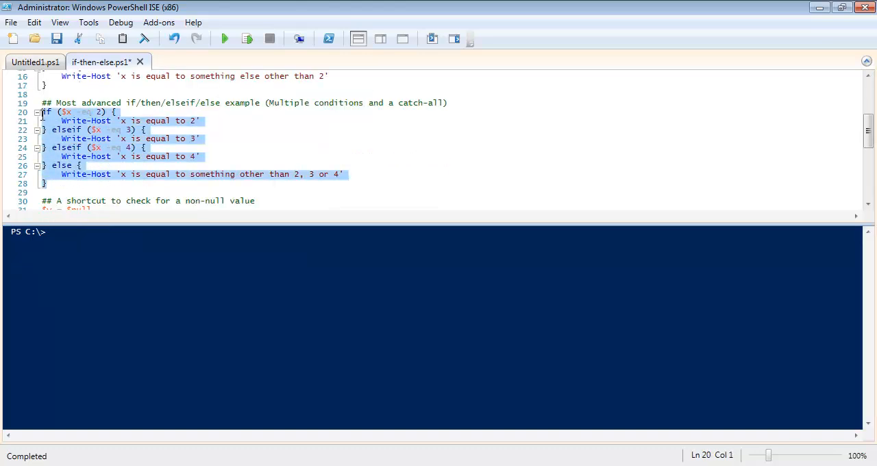
pyautogui.moveTo(224, 39)
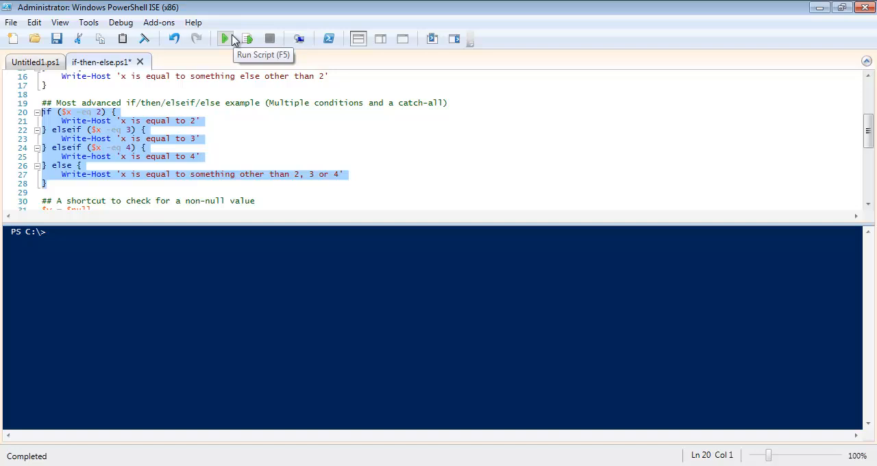
pyautogui.click(225, 38)
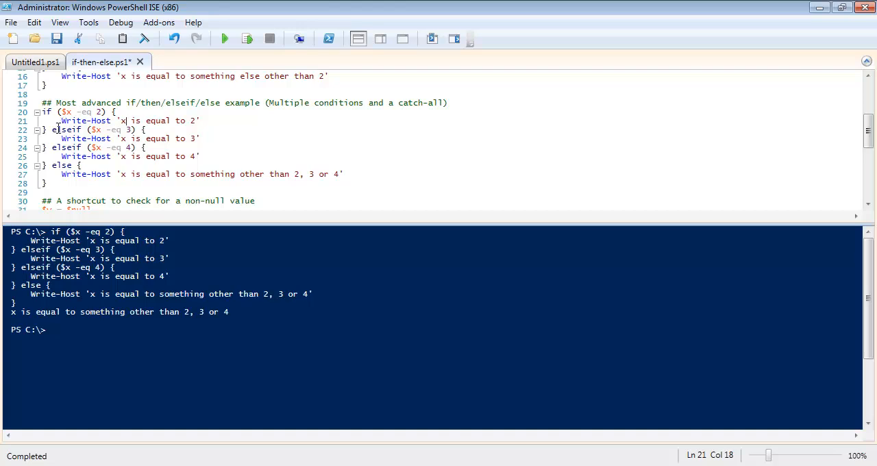
pyautogui.moveTo(81, 139)
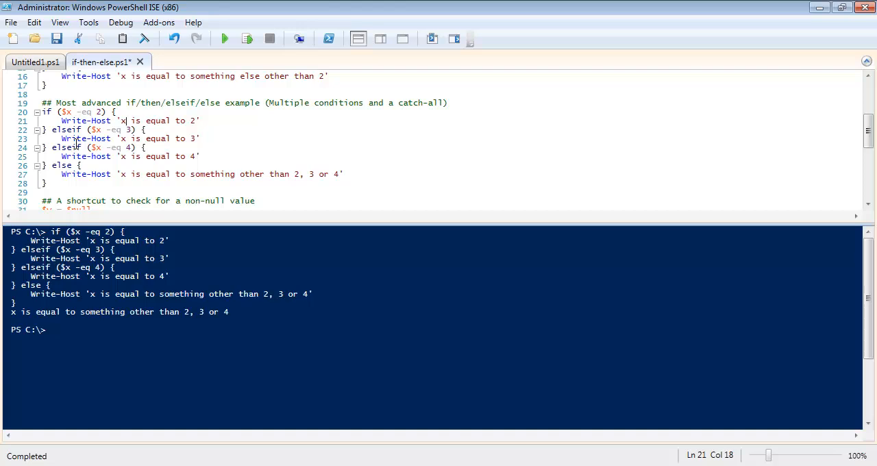
pyautogui.moveTo(107, 165)
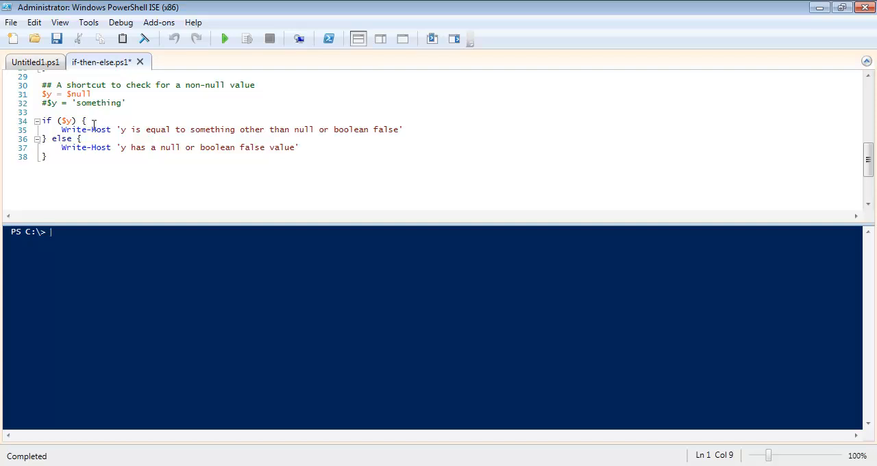
# - Run the null-check with $y = $null, then swap to the $y = 'something' assignment
pyautogui.click(246, 38)
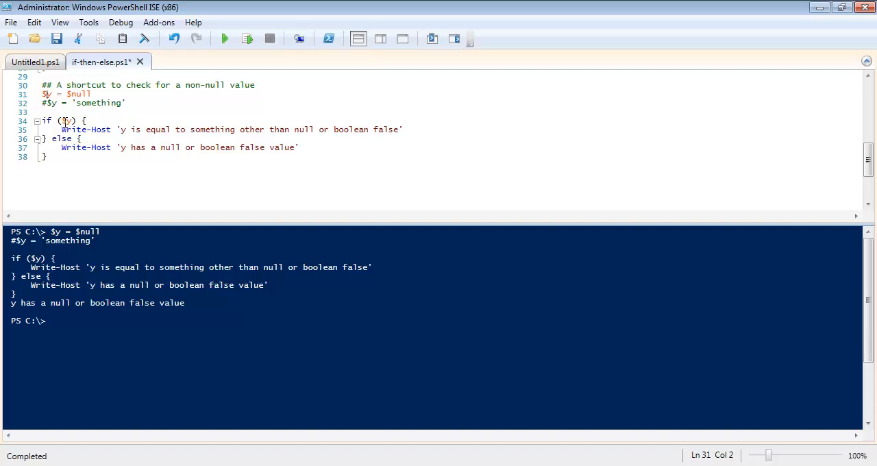
pyautogui.click(68, 121)
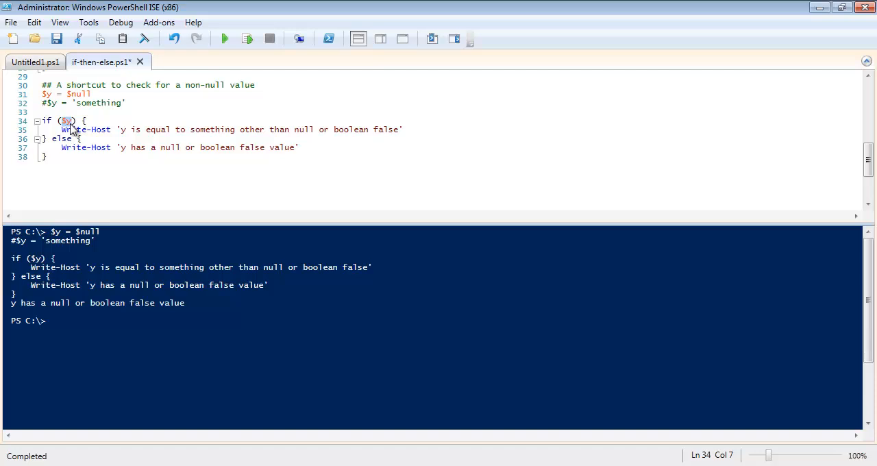
pyautogui.click(355, 129)
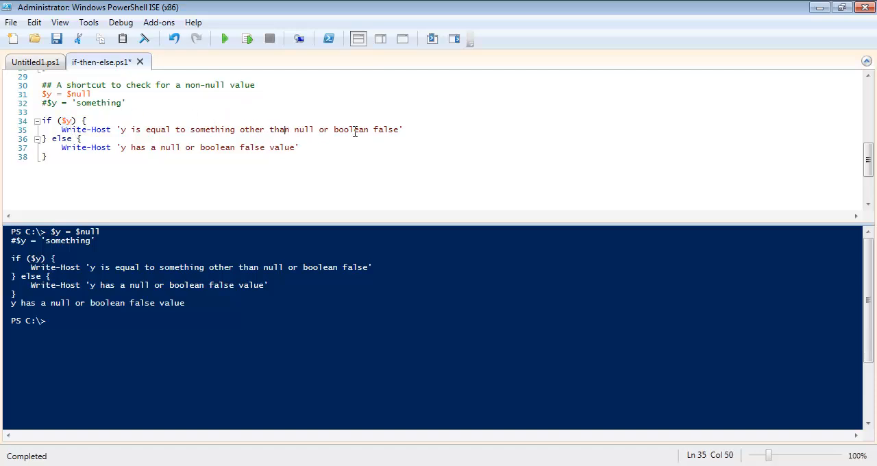
pyautogui.moveTo(174, 126)
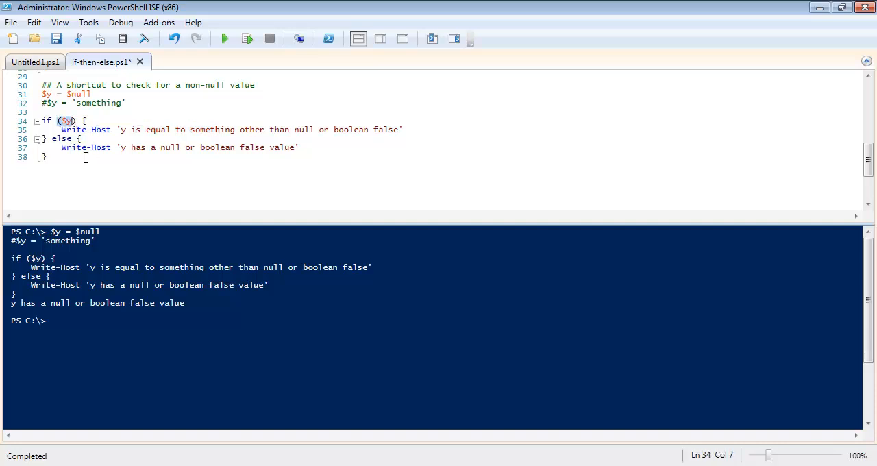
pyautogui.moveTo(62, 147); pyautogui.dragTo(197, 148)
pyautogui.write('#')
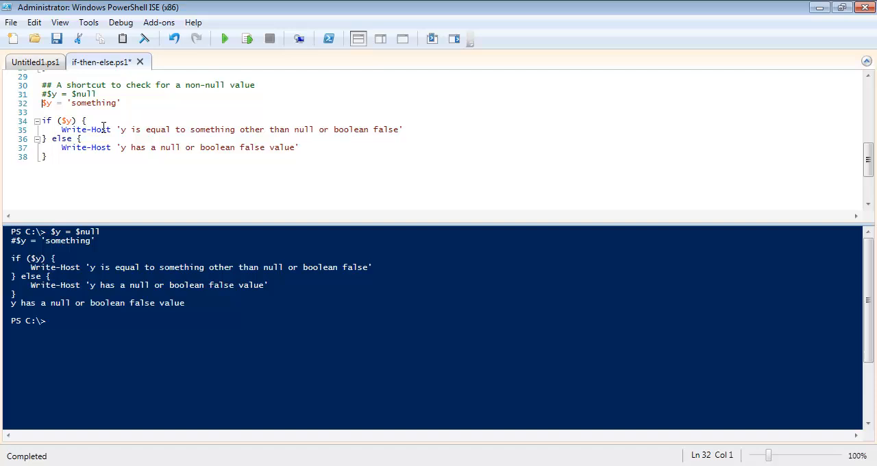
# - Run the null-check with $y = 'something', then with $y = @(3,4,5)
pyautogui.moveTo(41, 103); pyautogui.dragTo(46, 156)
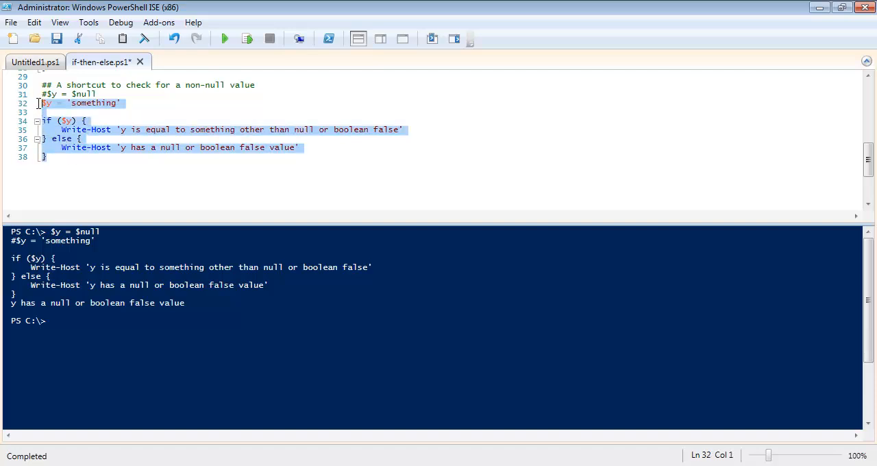
pyautogui.click(223, 39)
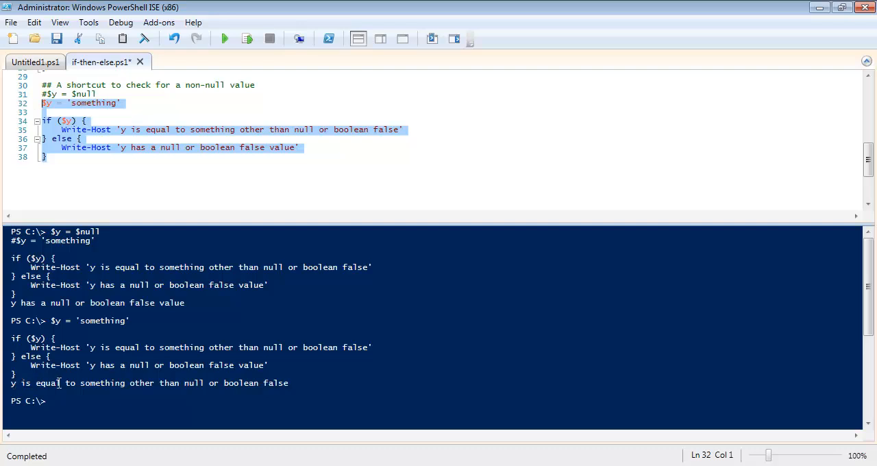
pyautogui.moveTo(153, 184)
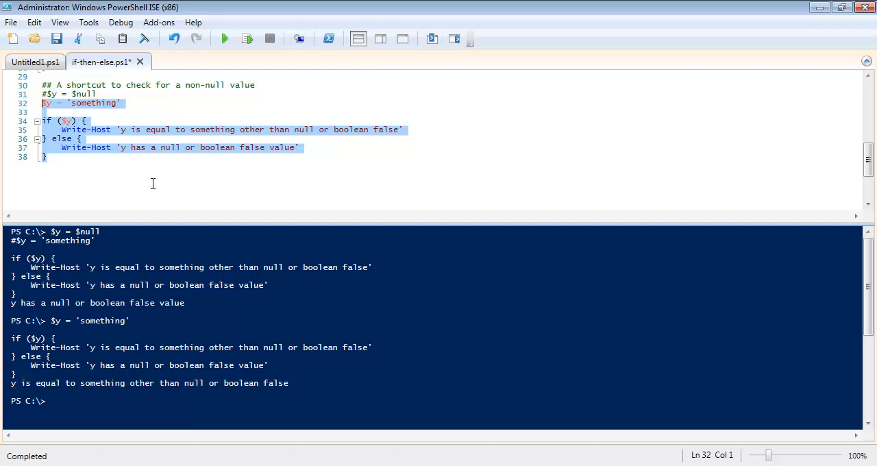
pyautogui.click(120, 103)
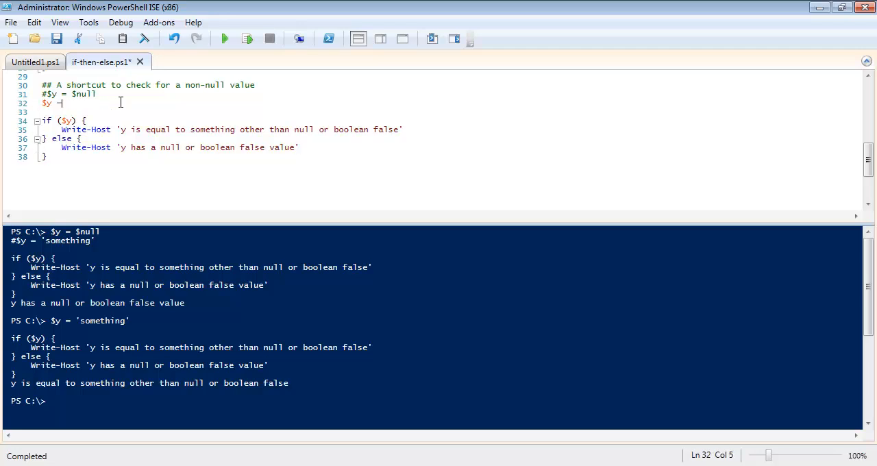
pyautogui.write('@')
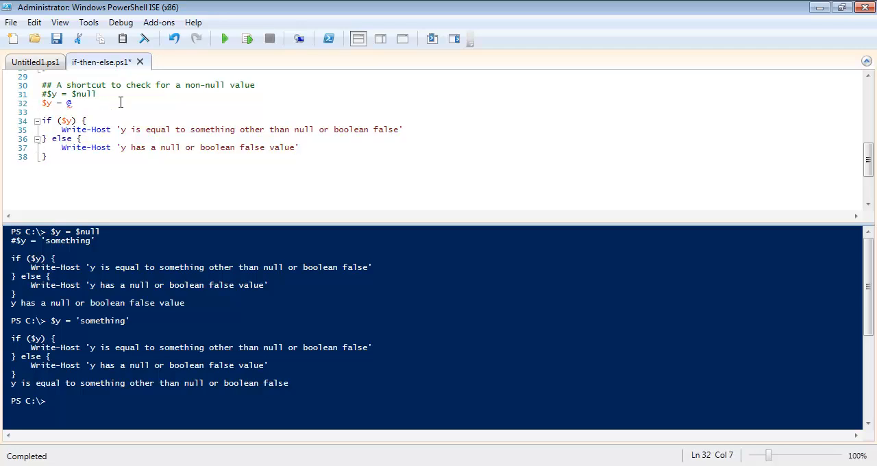
pyautogui.write('(3,4,5)')
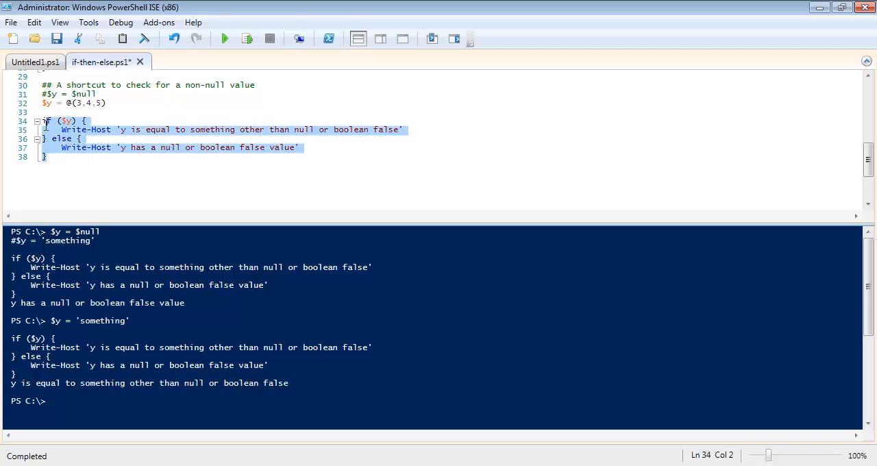
pyautogui.click(247, 39)
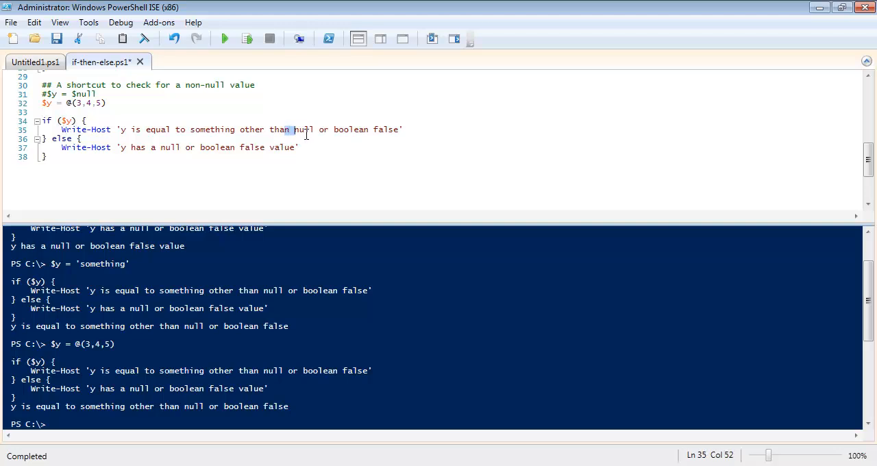
pyautogui.click(275, 147)
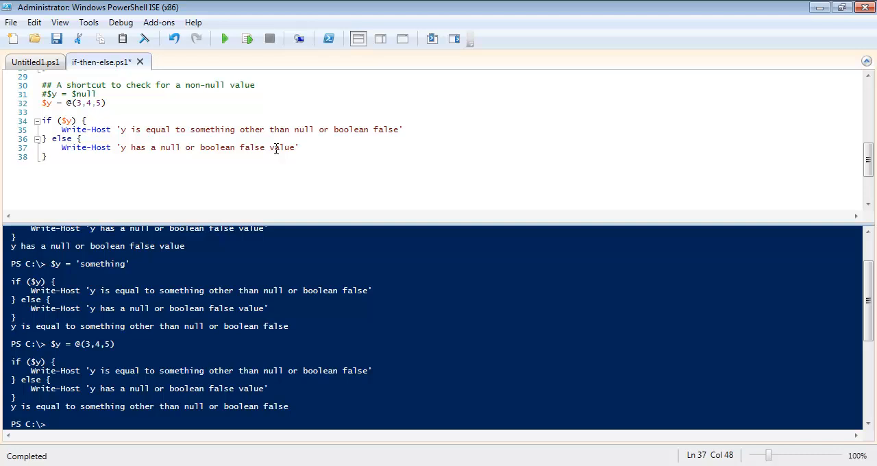